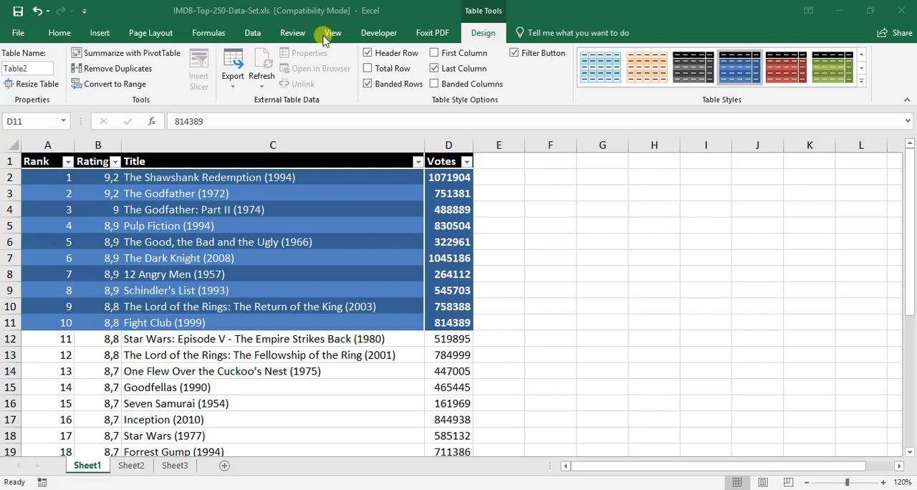
pyautogui.moveTo(86, 154)
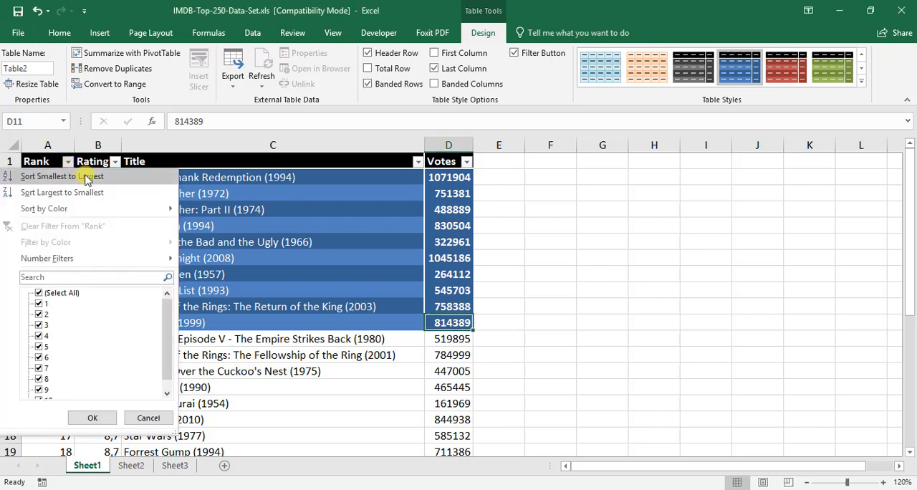
pyautogui.moveTo(86, 192)
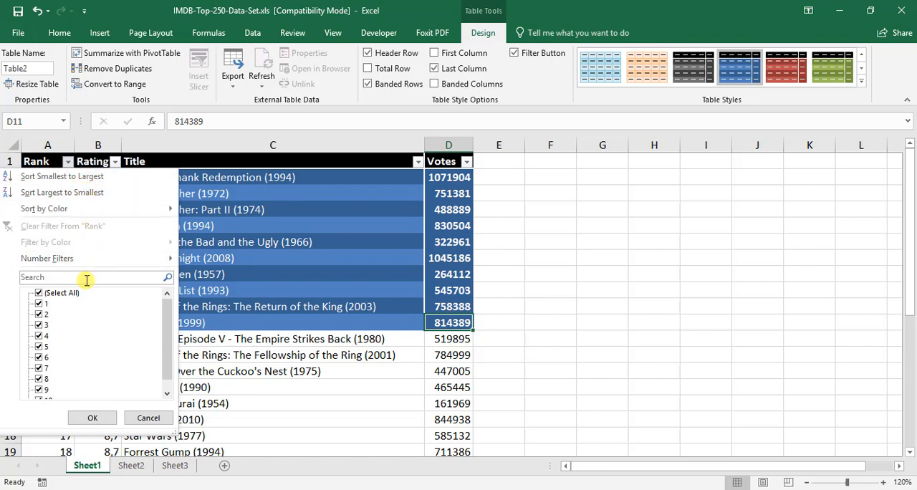
pyautogui.moveTo(123, 338)
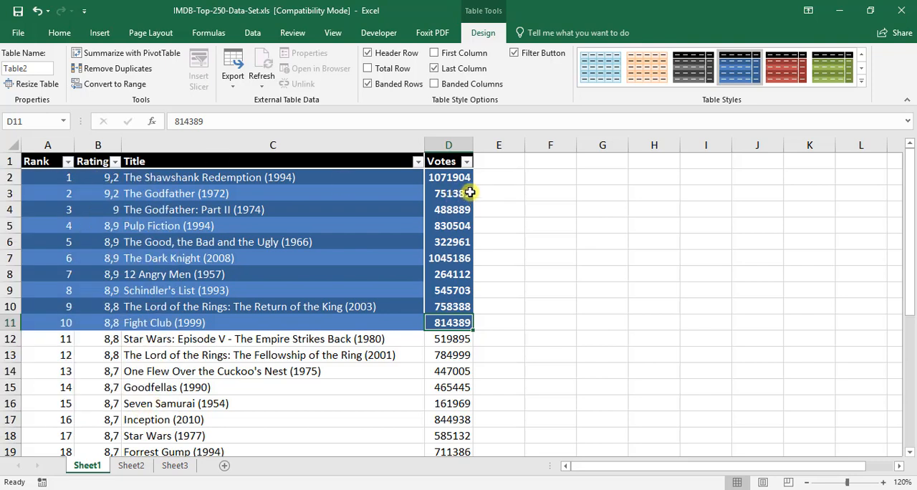
pyautogui.moveTo(467, 162)
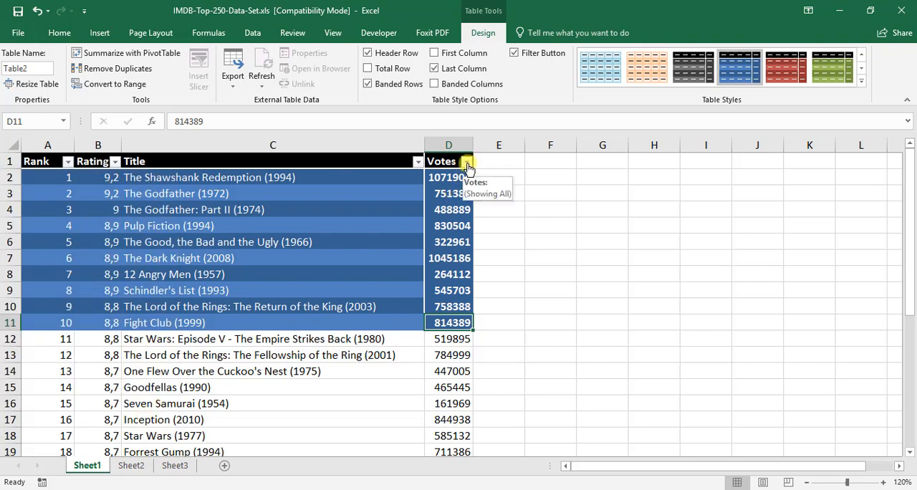
# Sort the top ten movies by Votes, largest first, then repeat the sort on D2:D11
pyautogui.click(468, 162)
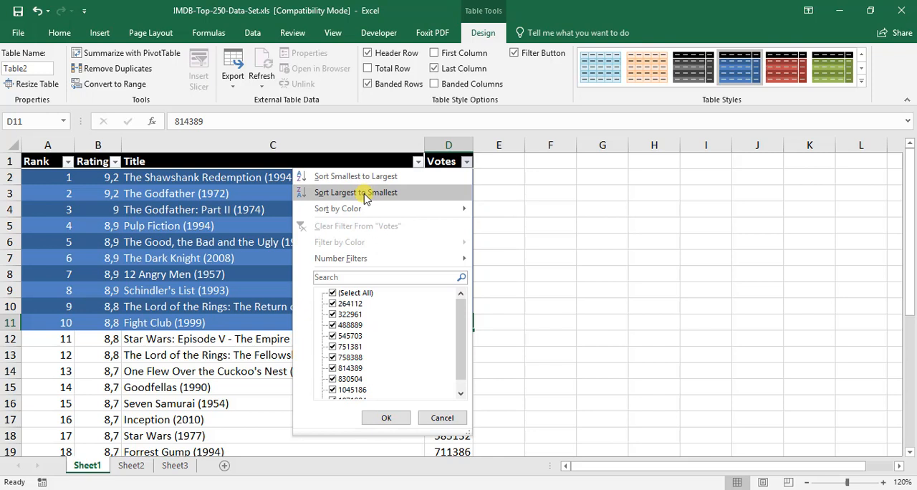
pyautogui.click(355, 192)
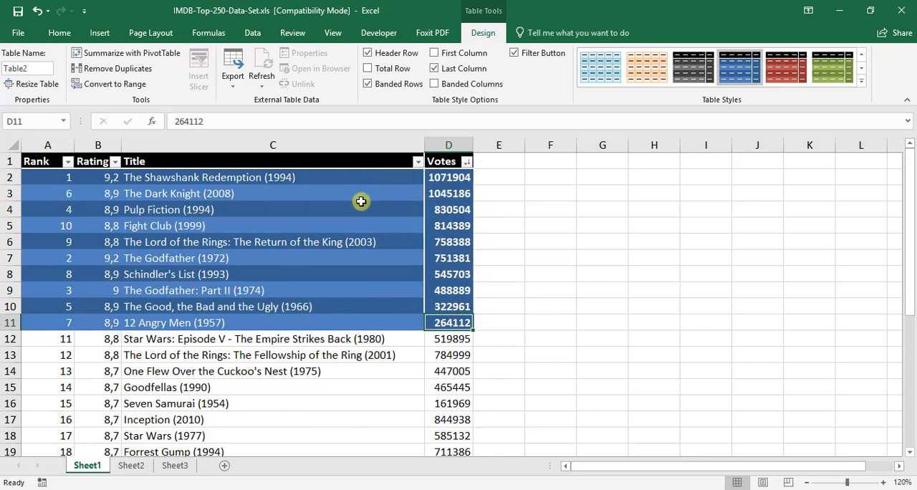
pyautogui.moveTo(433, 278)
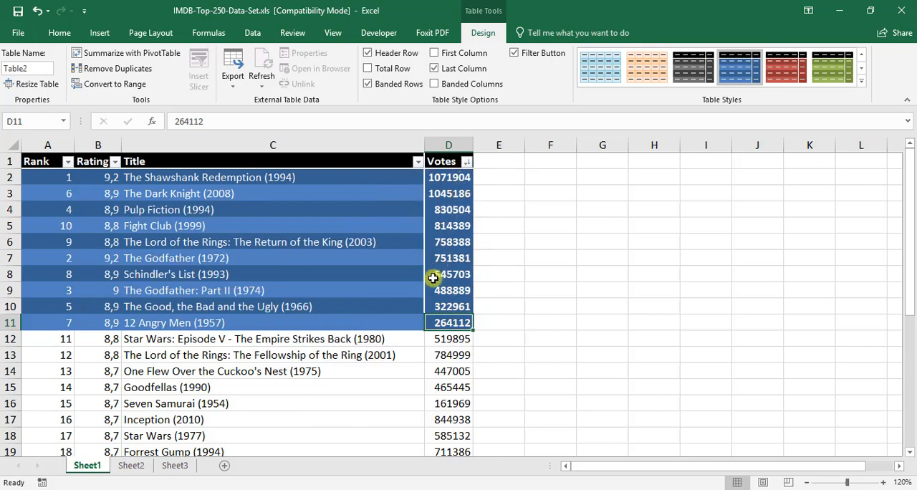
pyautogui.moveTo(201, 190)
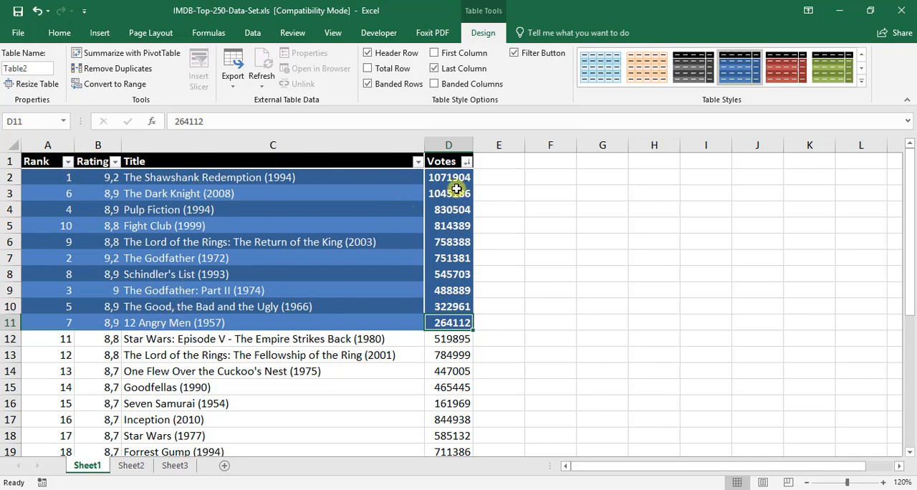
pyautogui.moveTo(447, 178); pyautogui.dragTo(447, 322)
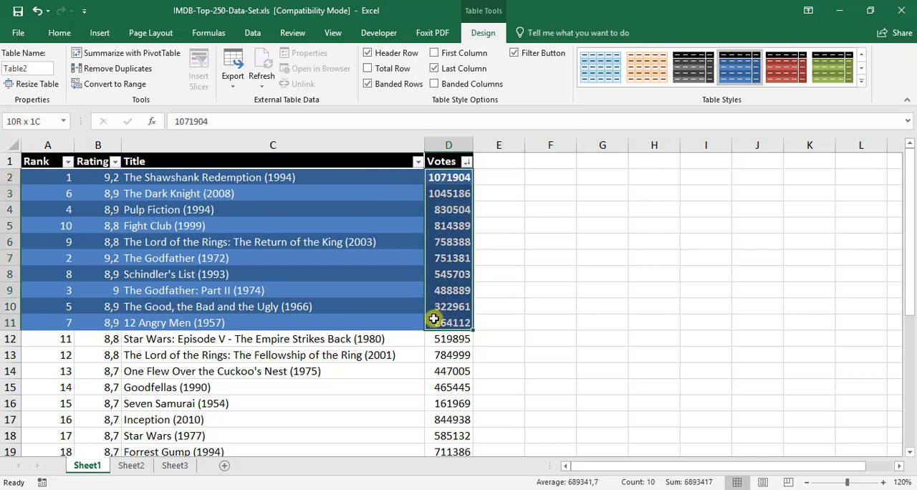
pyautogui.click(466, 162)
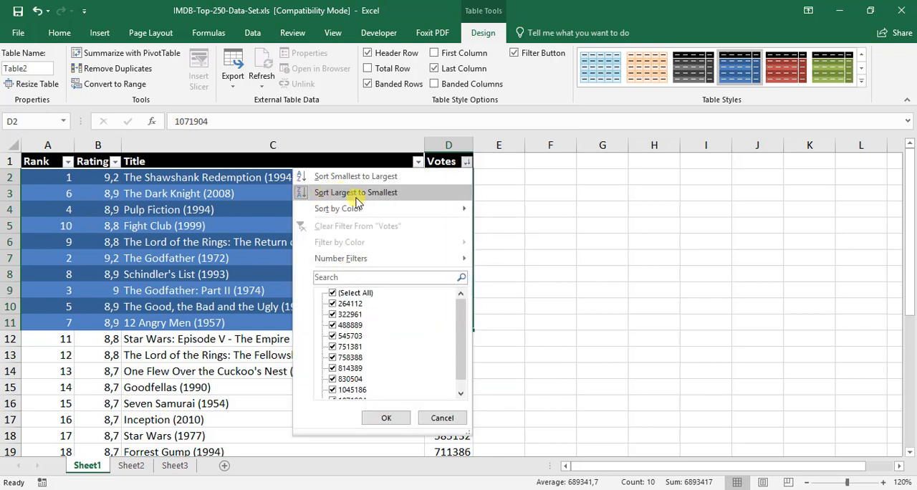
pyautogui.click(355, 192)
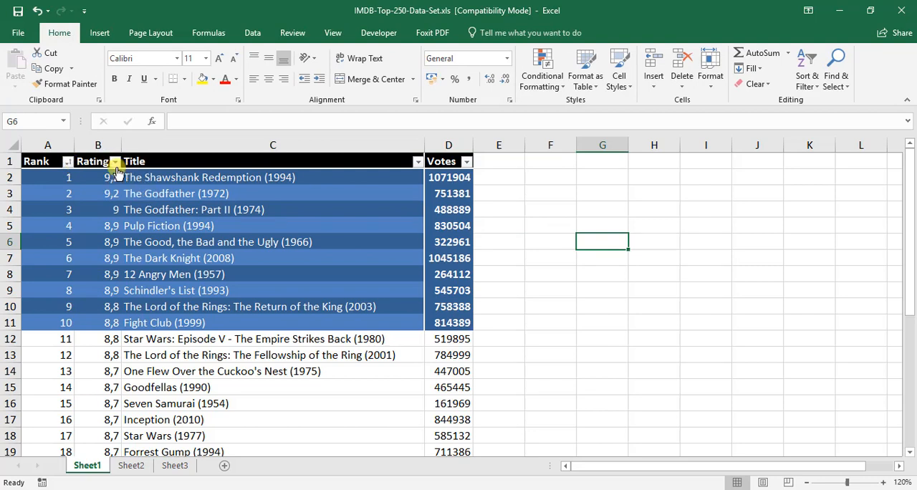
# Filter the Rating column to keep only the 9,2-rated films and select a remaining rating cell
pyautogui.click(115, 161)
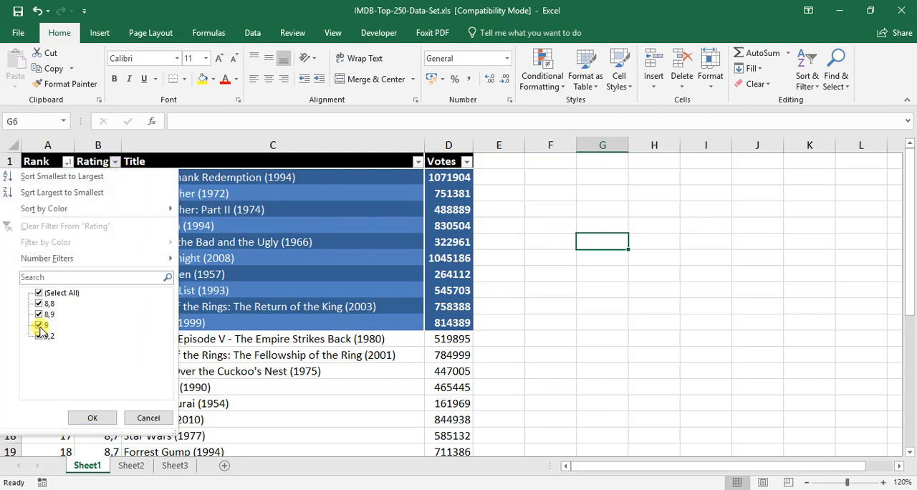
pyautogui.click(39, 324)
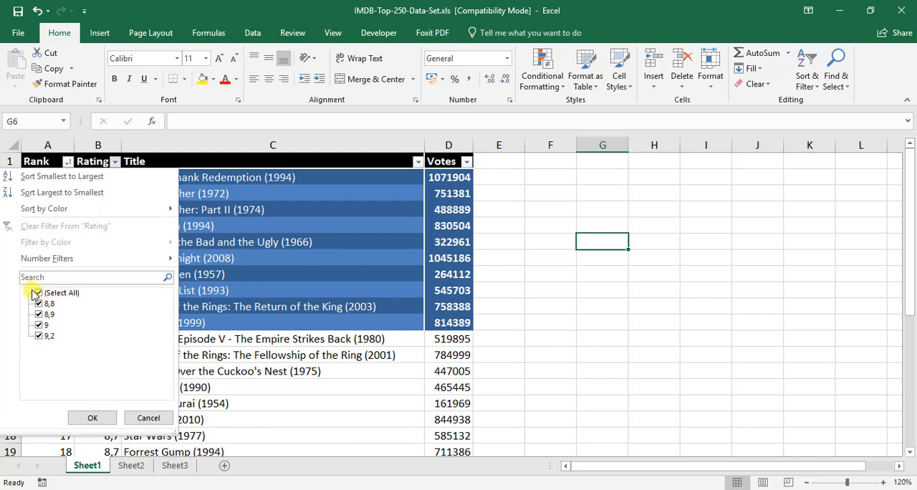
pyautogui.click(37, 293)
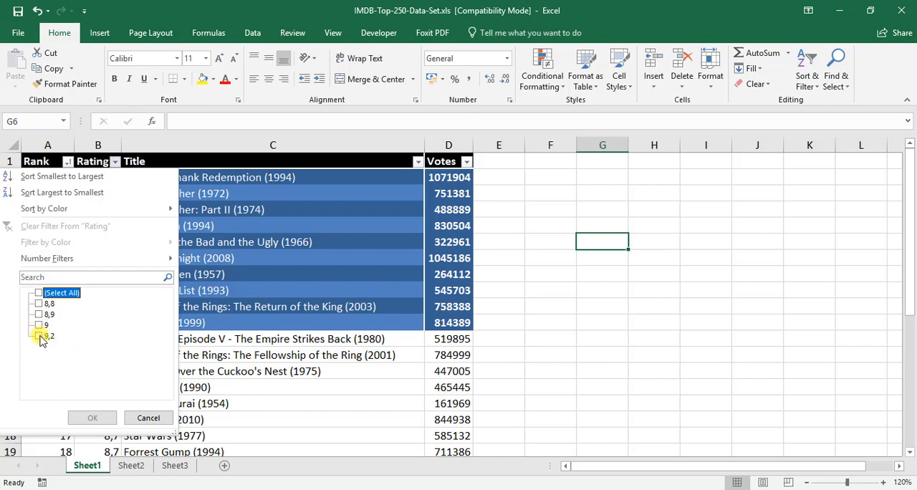
pyautogui.click(39, 335)
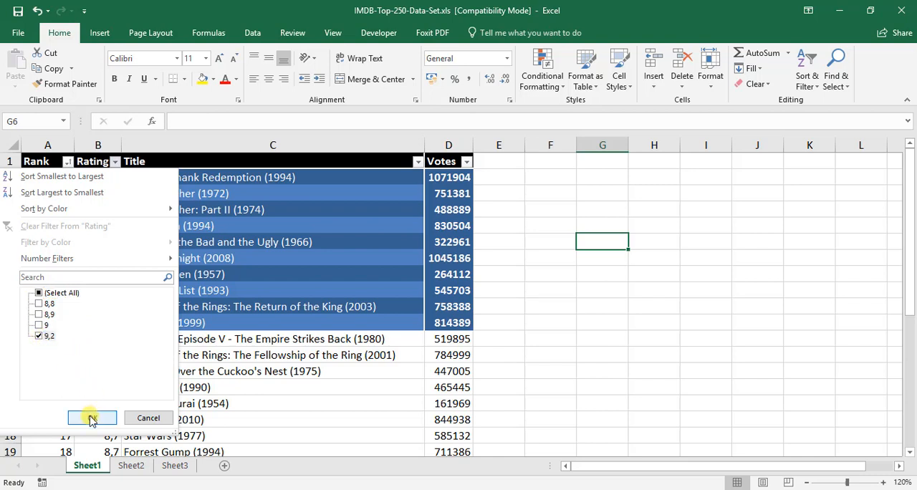
pyautogui.click(92, 418)
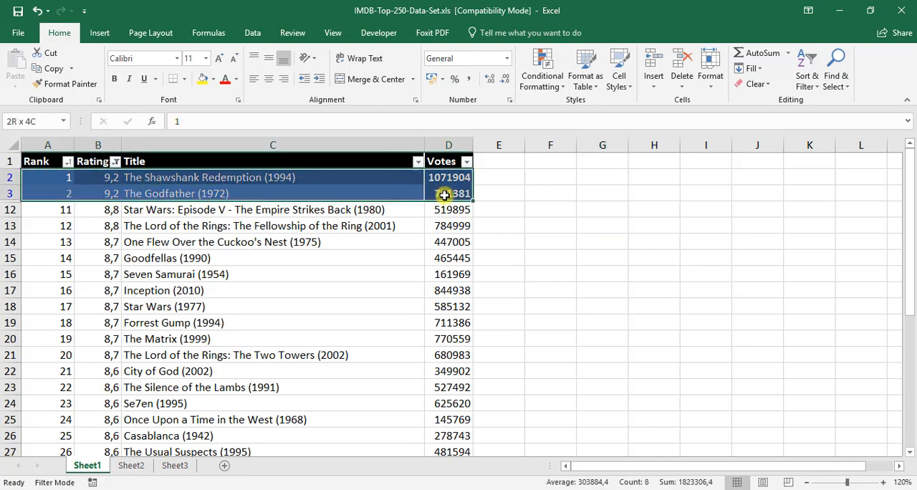
pyautogui.click(97, 178)
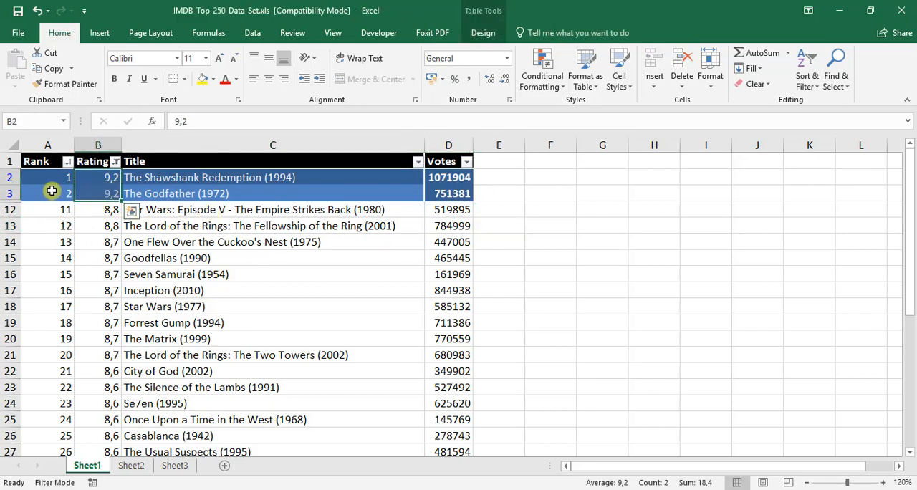
# Re-select all Rating values so every top-ten movie shows in rank order again
pyautogui.click(114, 162)
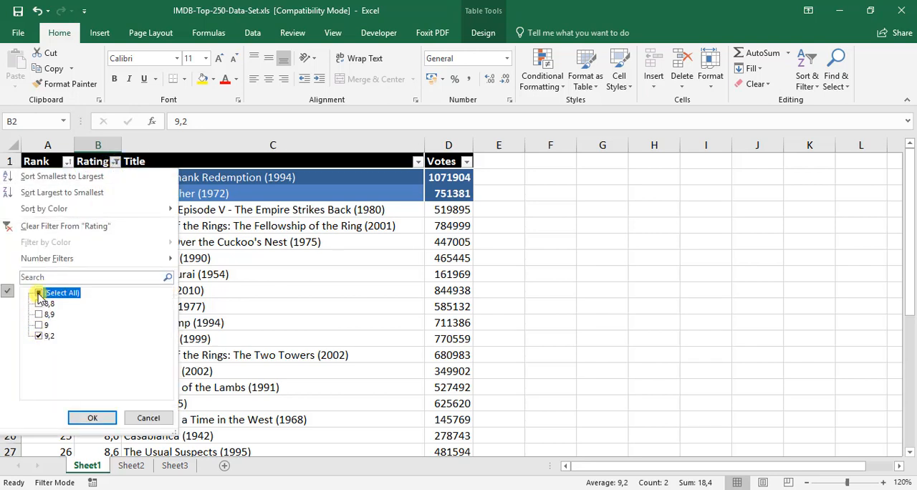
pyautogui.click(37, 292)
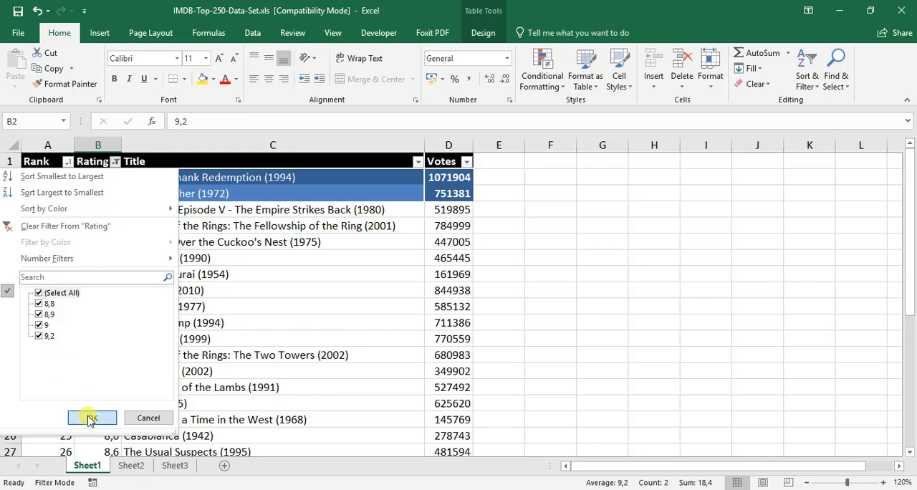
pyautogui.click(89, 418)
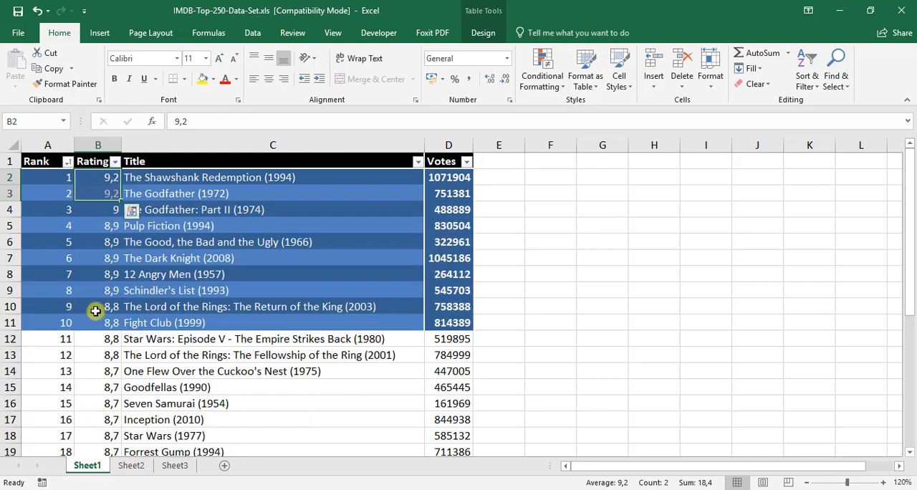